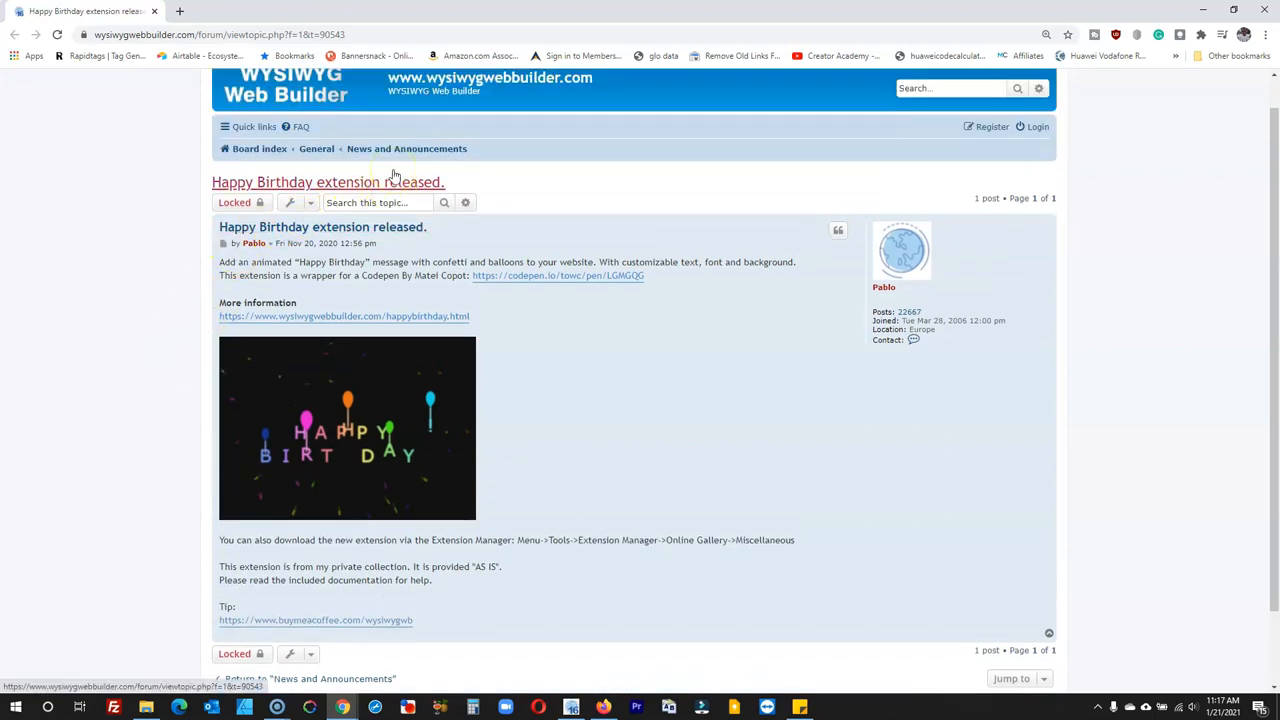
# Step: Switch to WYSIWYG Web Builder showing the untitled site's empty index page
pyautogui.scroll(-3)
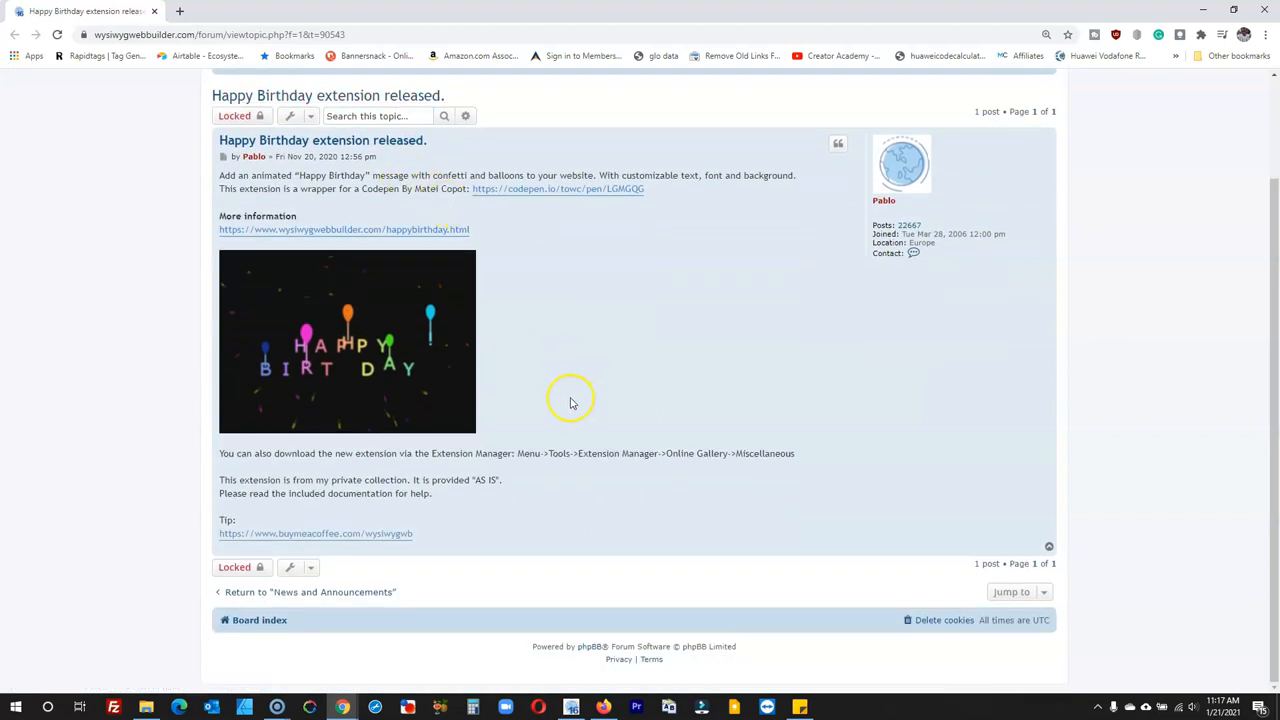
pyautogui.moveTo(255, 348)
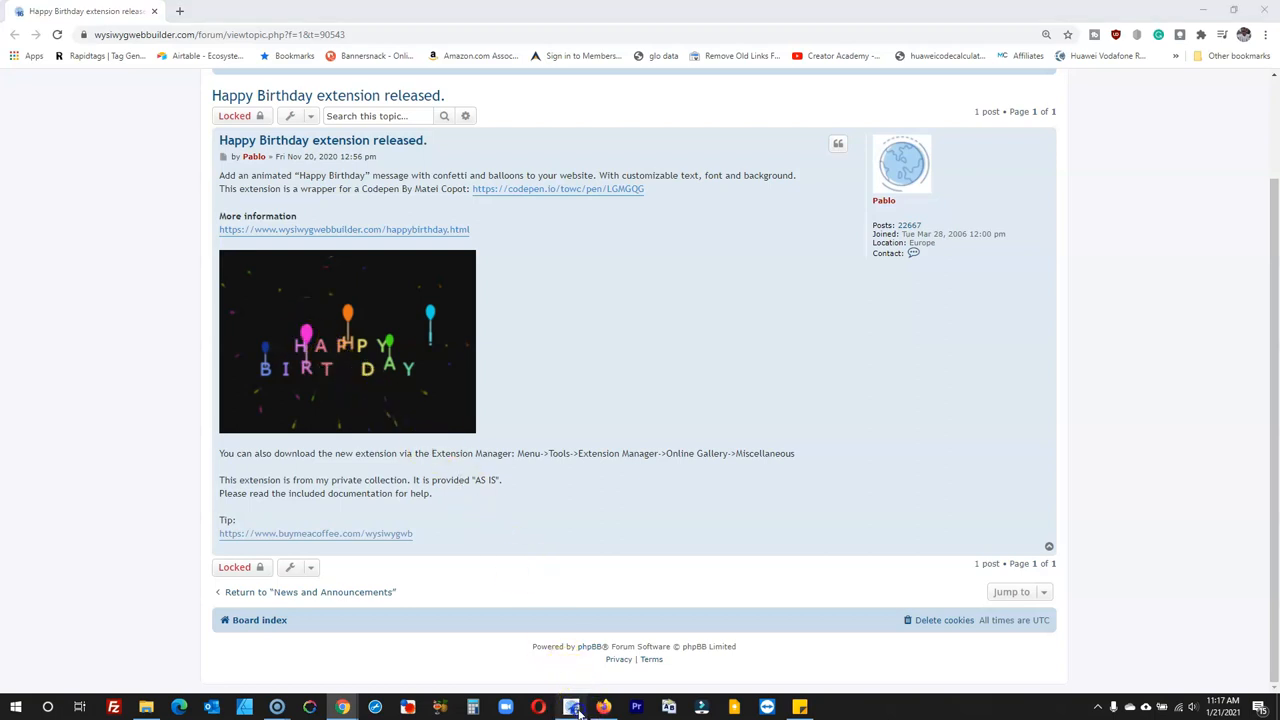
pyautogui.click(571, 707)
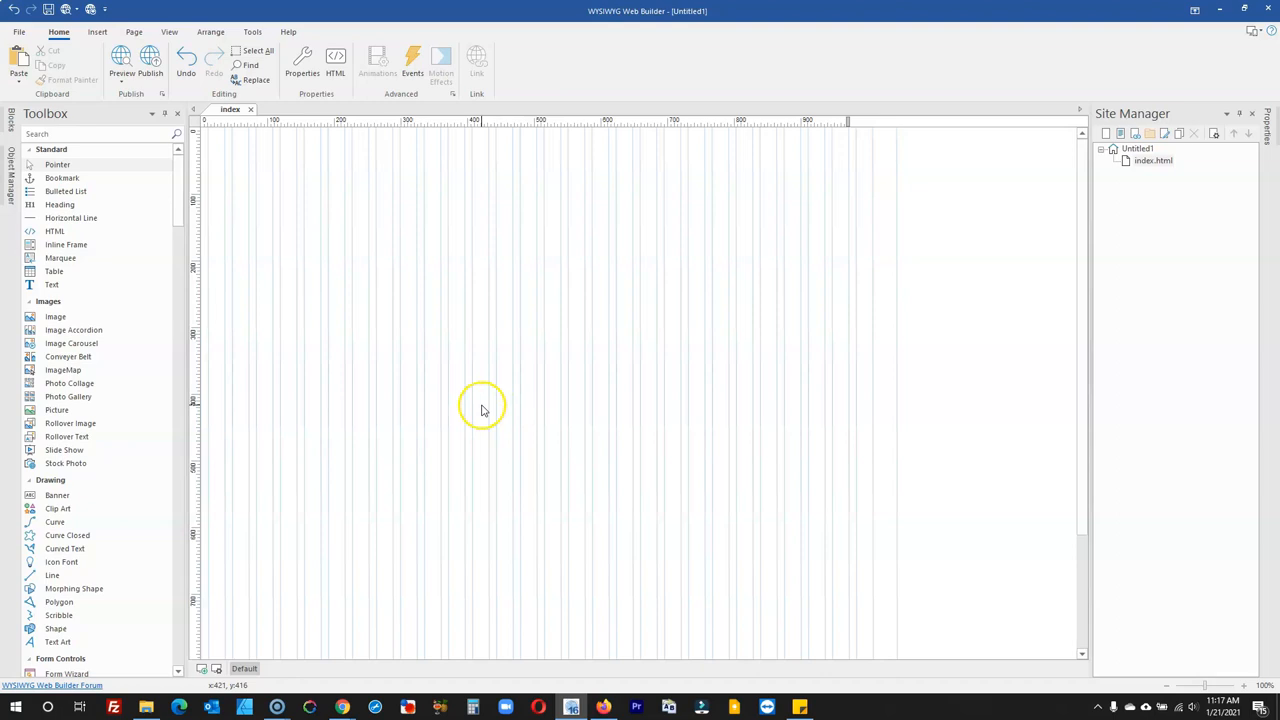
pyautogui.moveTo(421, 375)
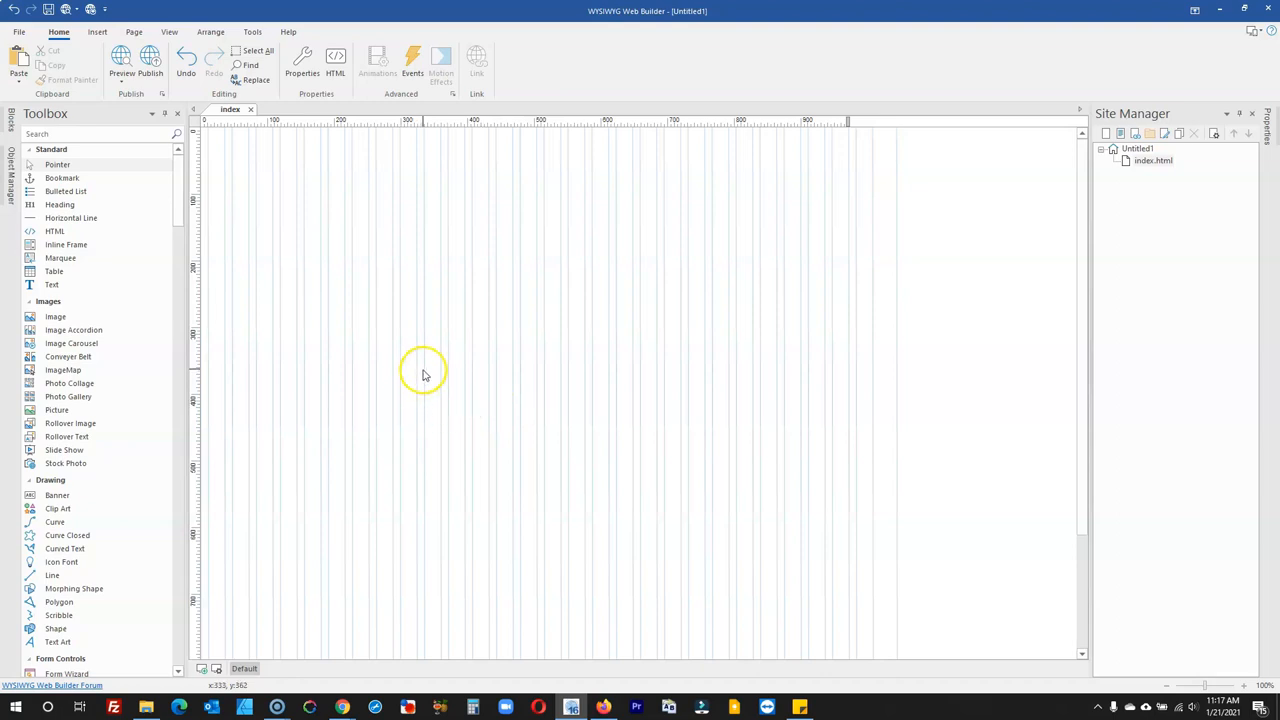
pyautogui.moveTo(365, 289)
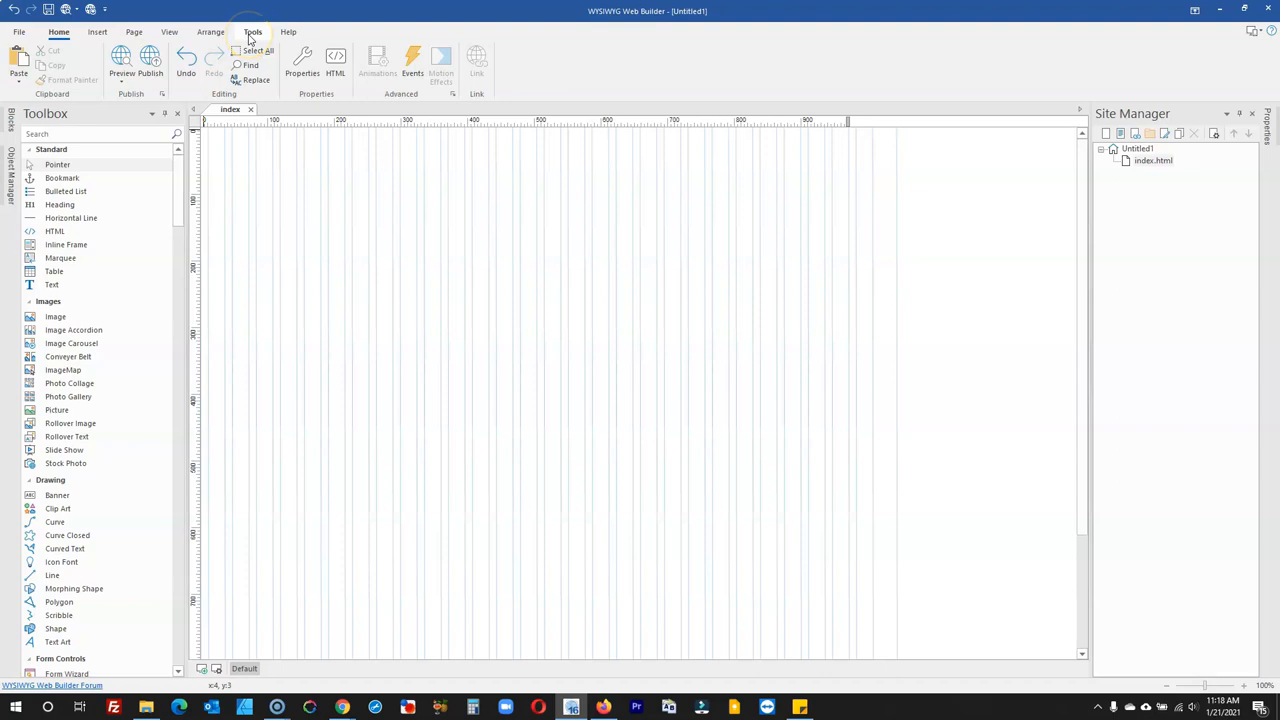
# Step: Bring up the Extension Manager from the Tools menu
pyautogui.click(252, 31)
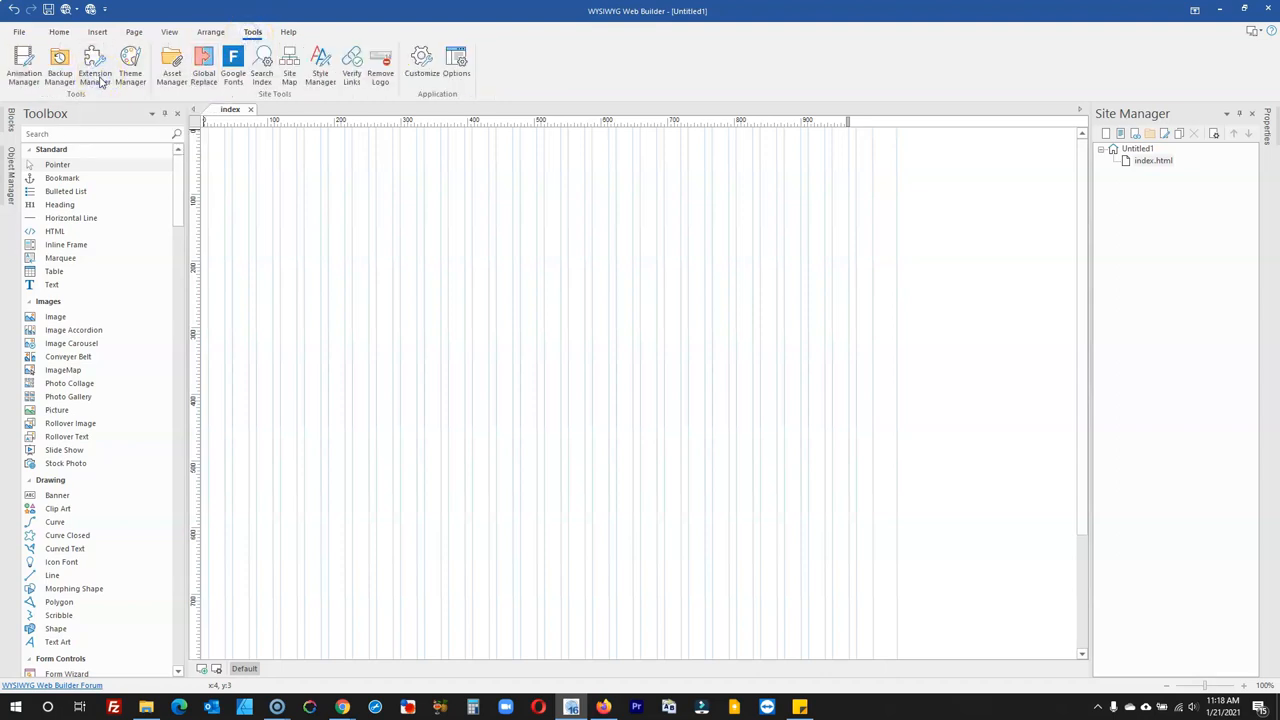
pyautogui.click(94, 65)
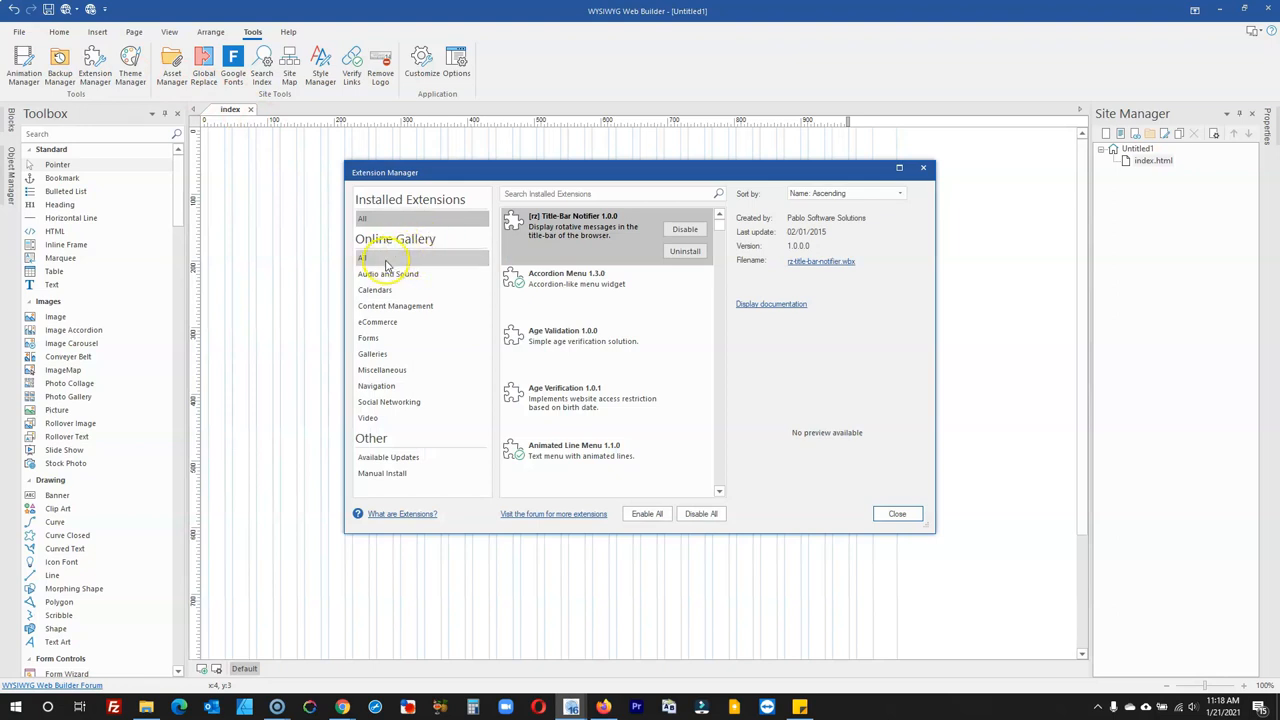
pyautogui.click(363, 258)
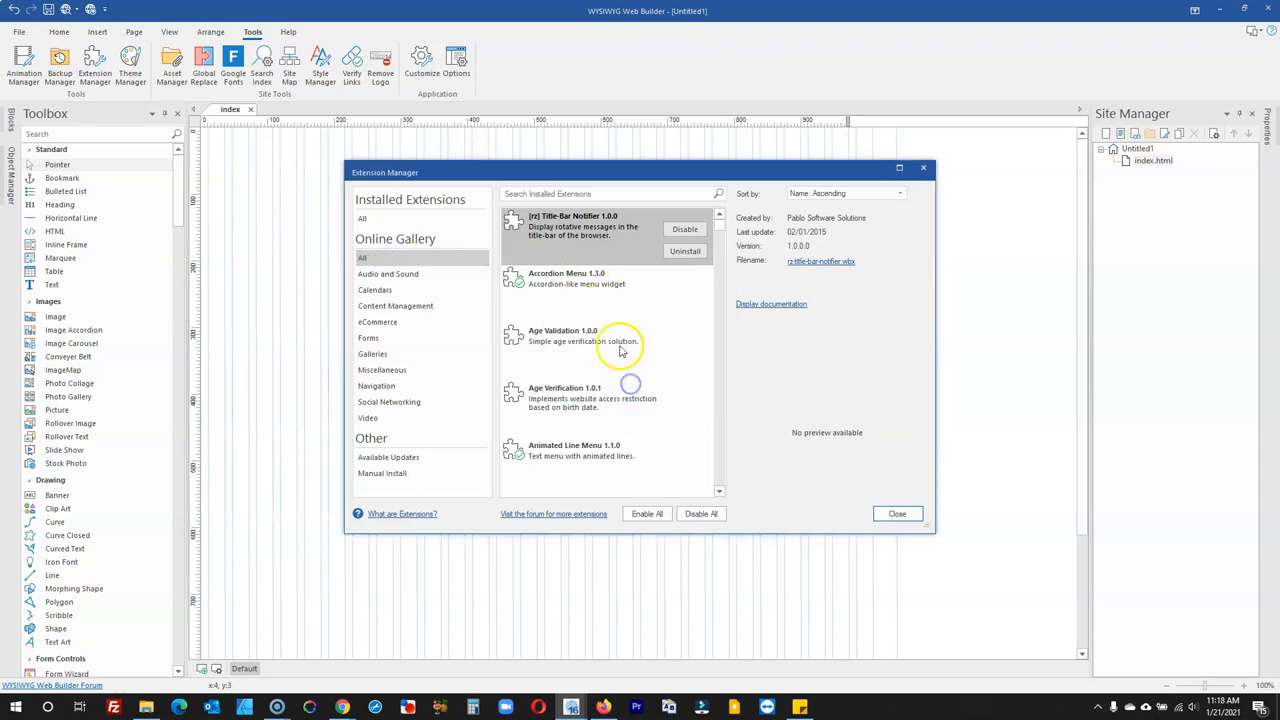
pyautogui.click(362, 258)
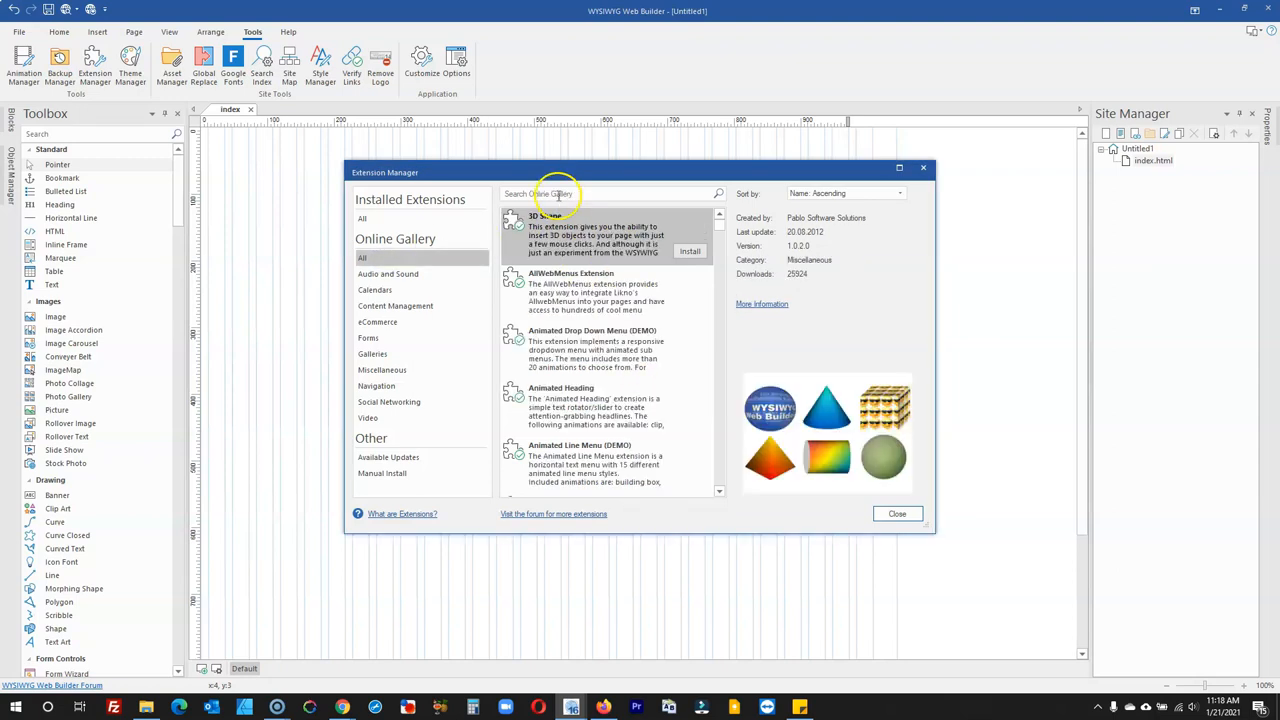
# Step: Search for 'happ' and find Happy Birthday 1.0.0 among installed extensions
pyautogui.click(558, 193)
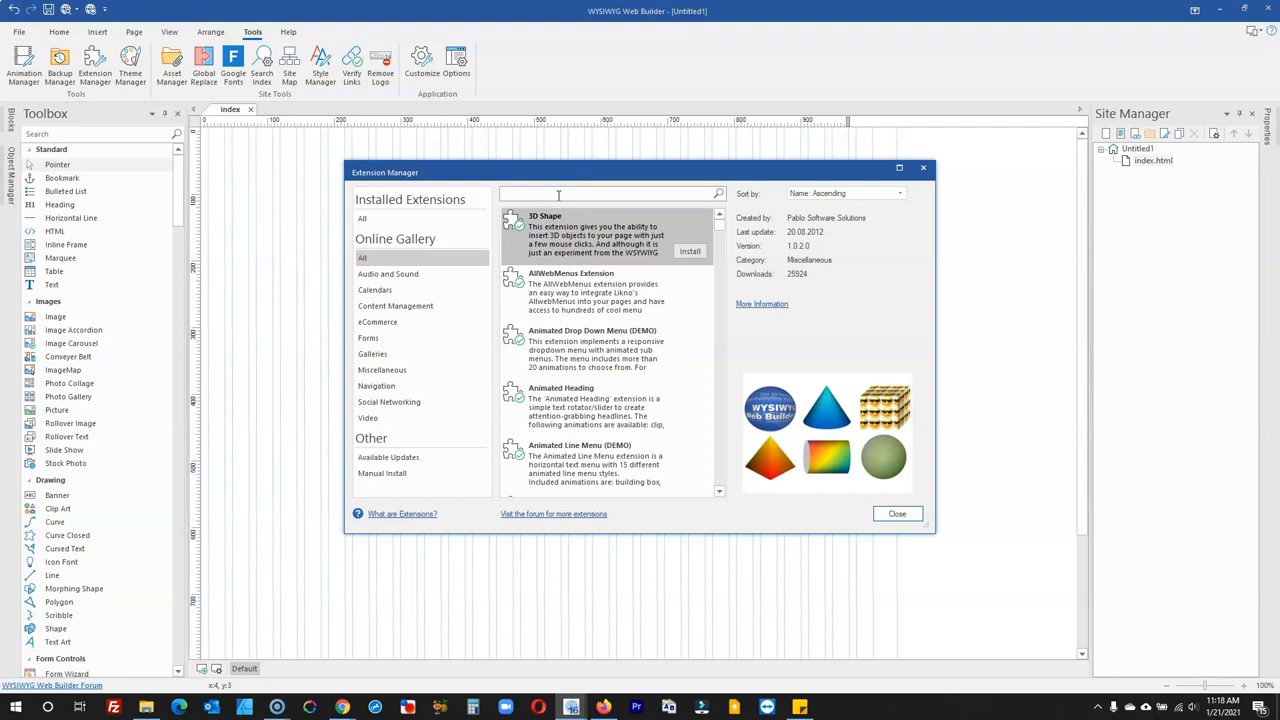
pyautogui.write('happ')
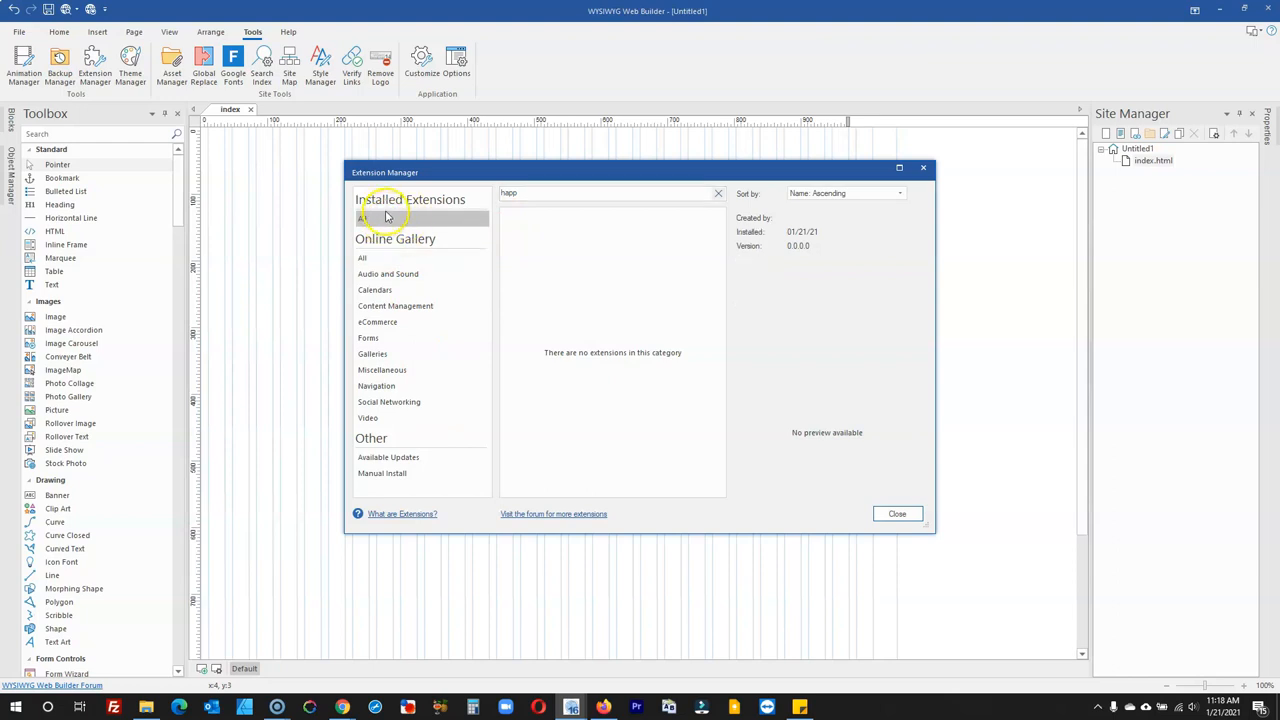
pyautogui.click(362, 218)
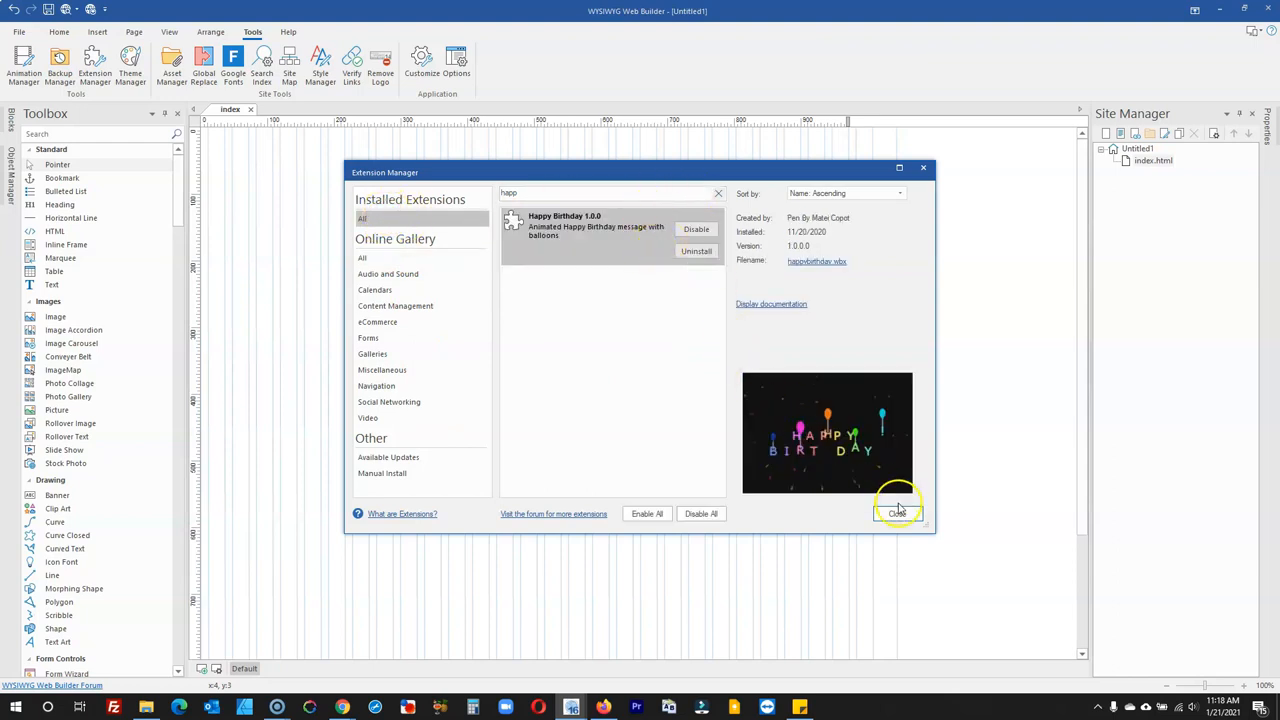
# Step: Close the Extension Manager and search the Toolbox for 'happ' to insert Happy Birthday
pyautogui.click(895, 513)
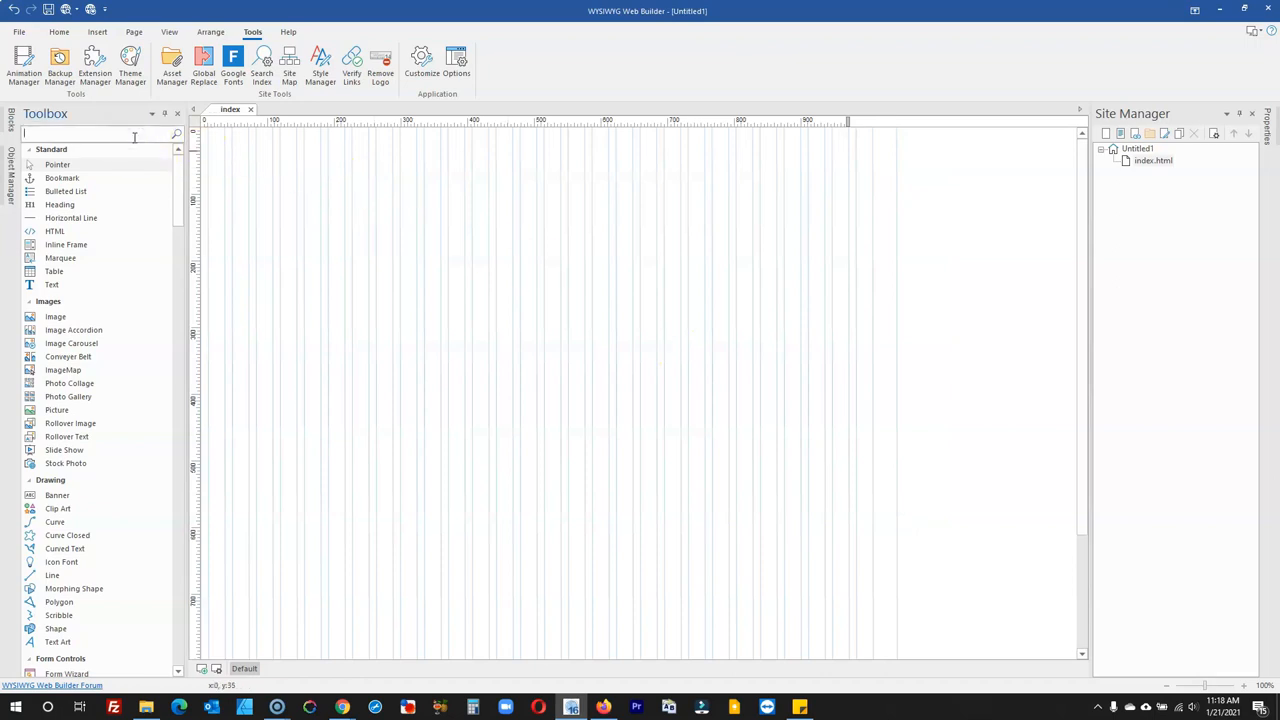
pyautogui.write('happ')
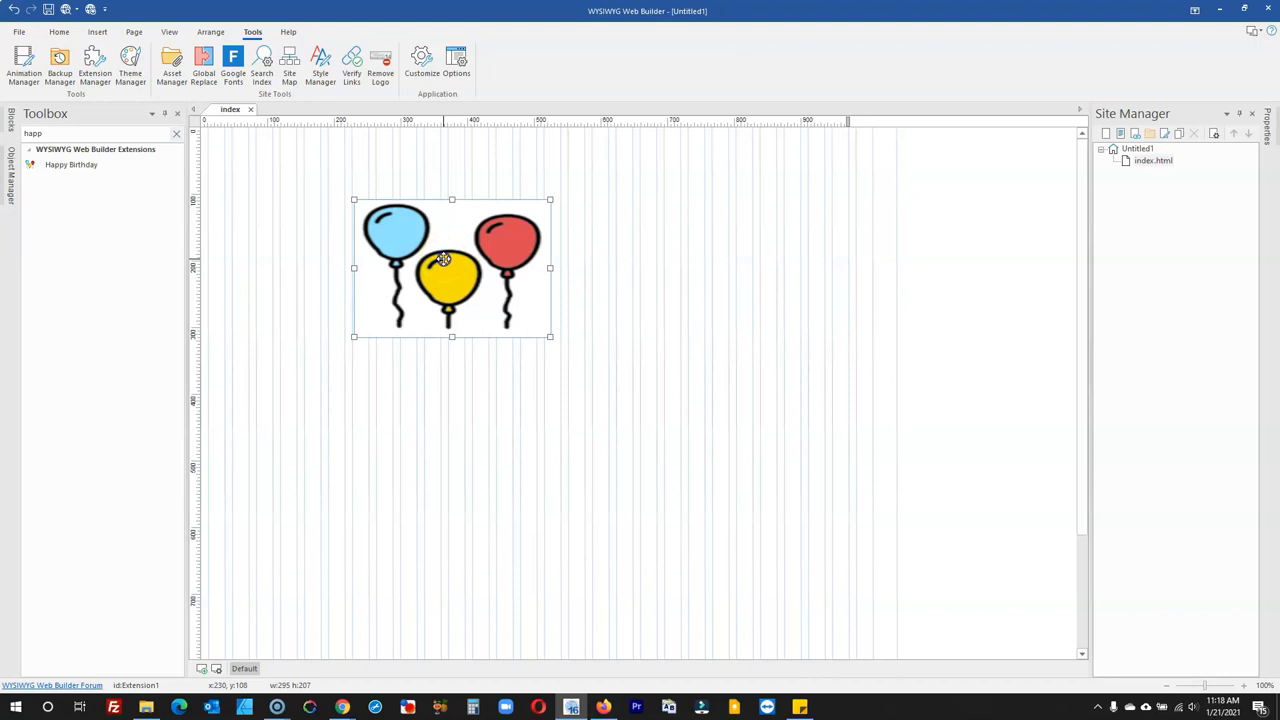
# Step: Open the Happy Birthday object's properties and inspect the Font Family setting
pyautogui.doubleClick(443, 258)
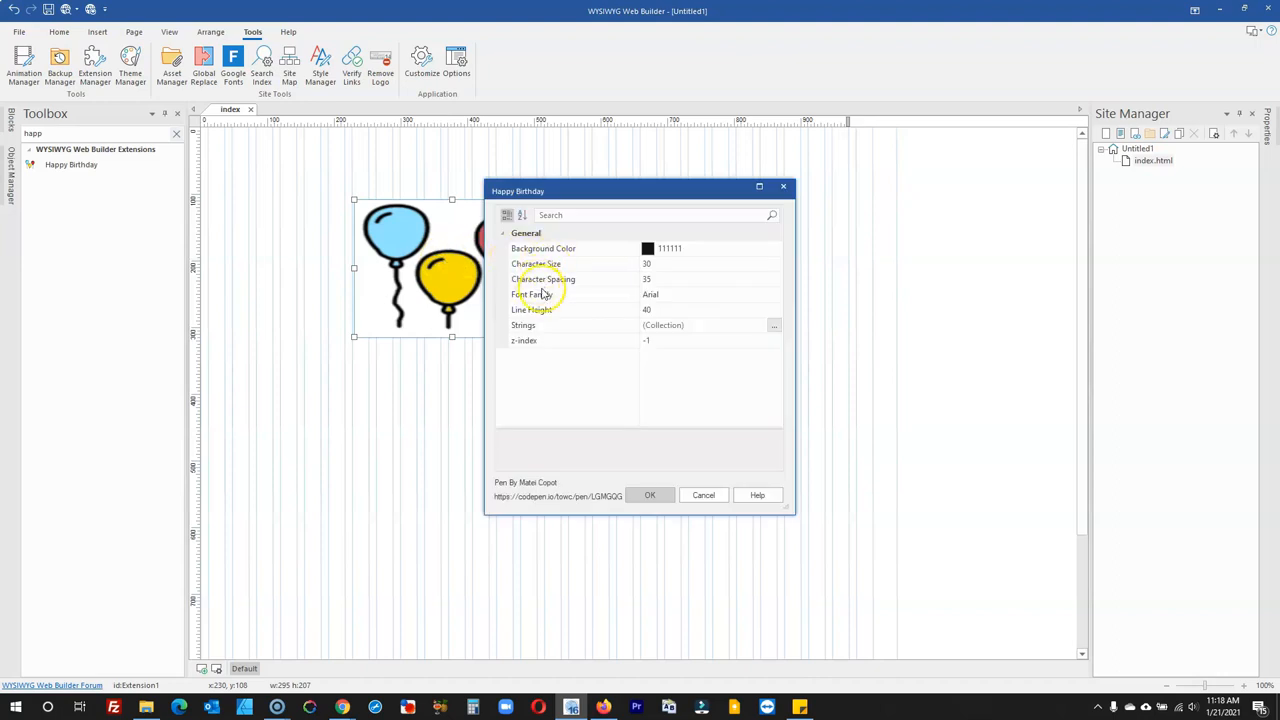
pyautogui.moveTo(617, 355)
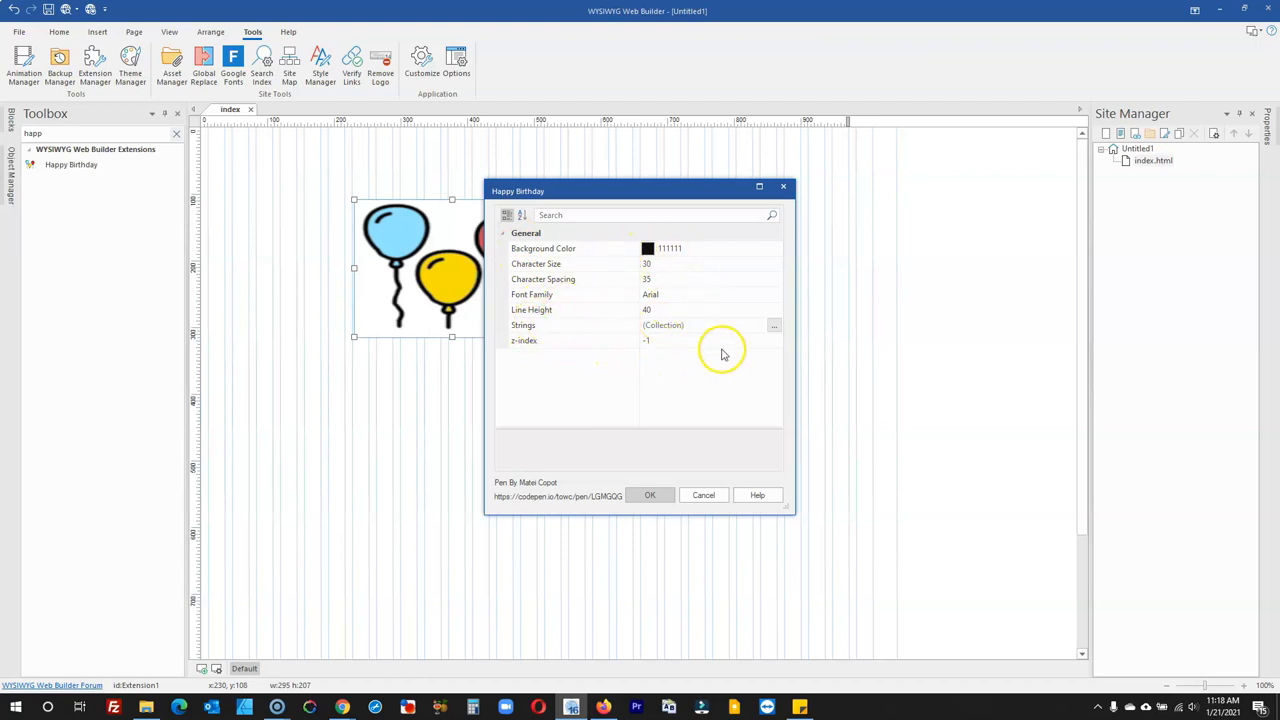
pyautogui.moveTo(548, 250)
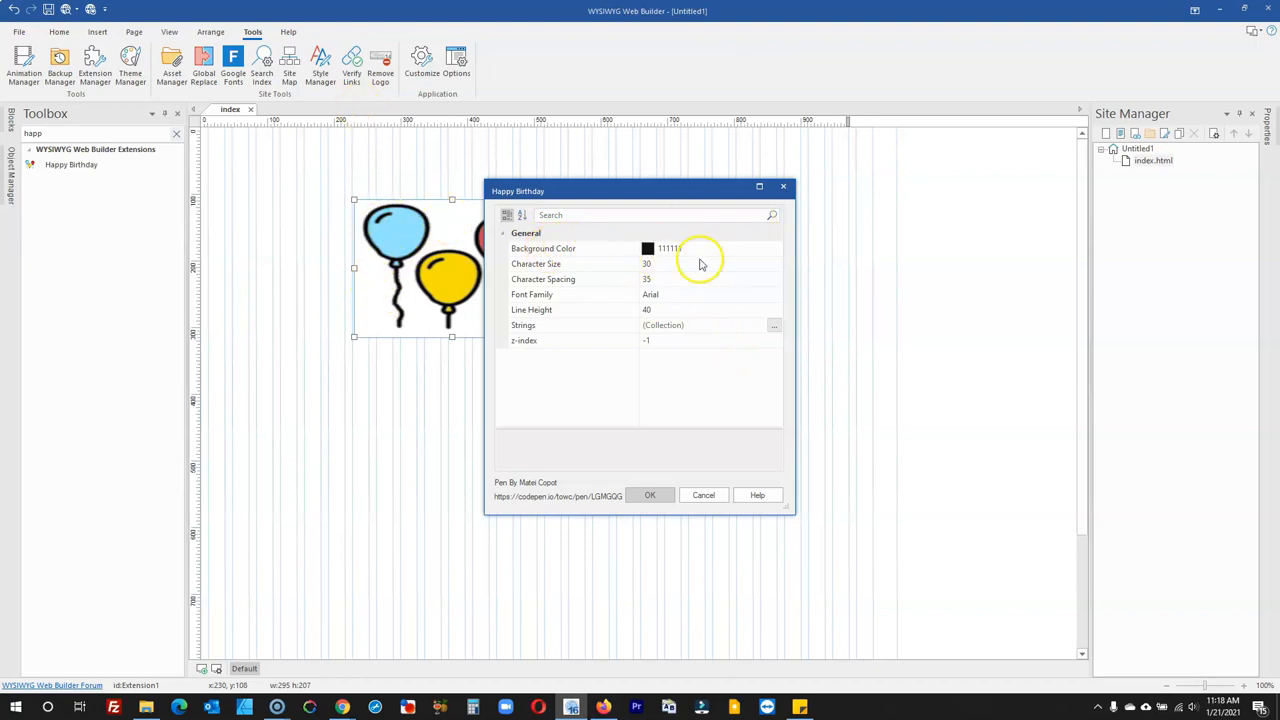
pyautogui.moveTo(715, 262)
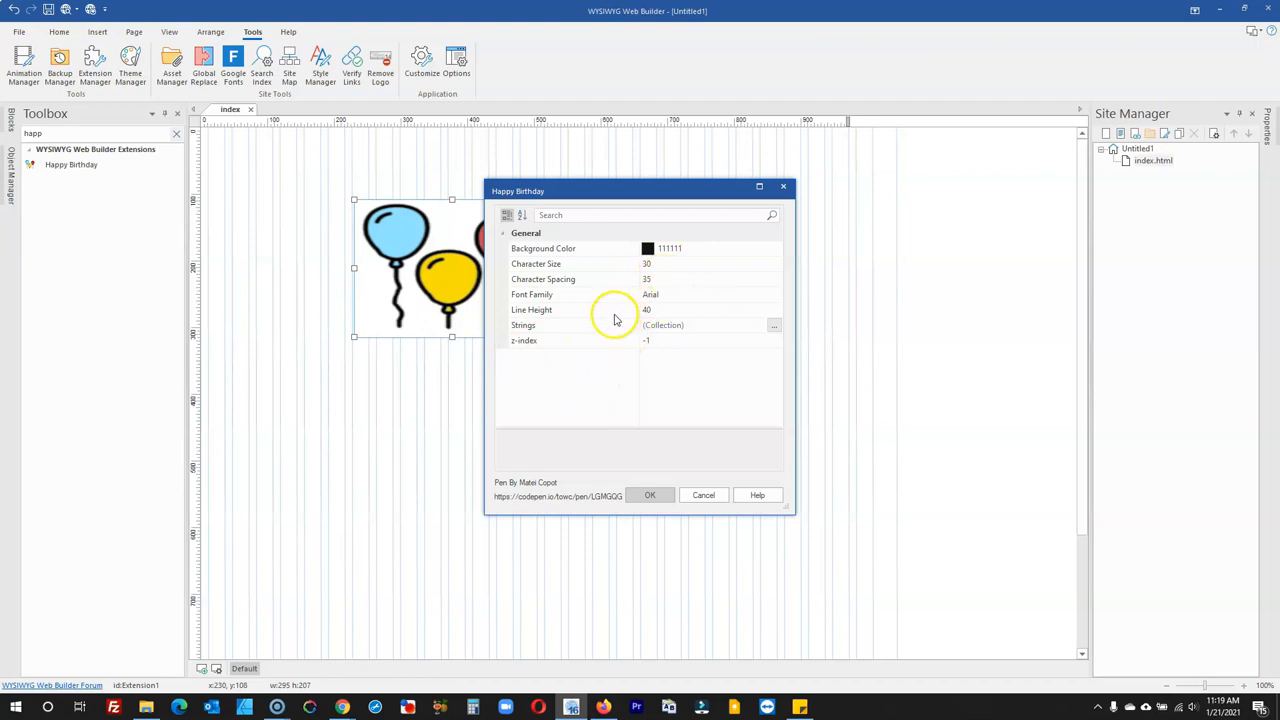
pyautogui.moveTo(780, 298)
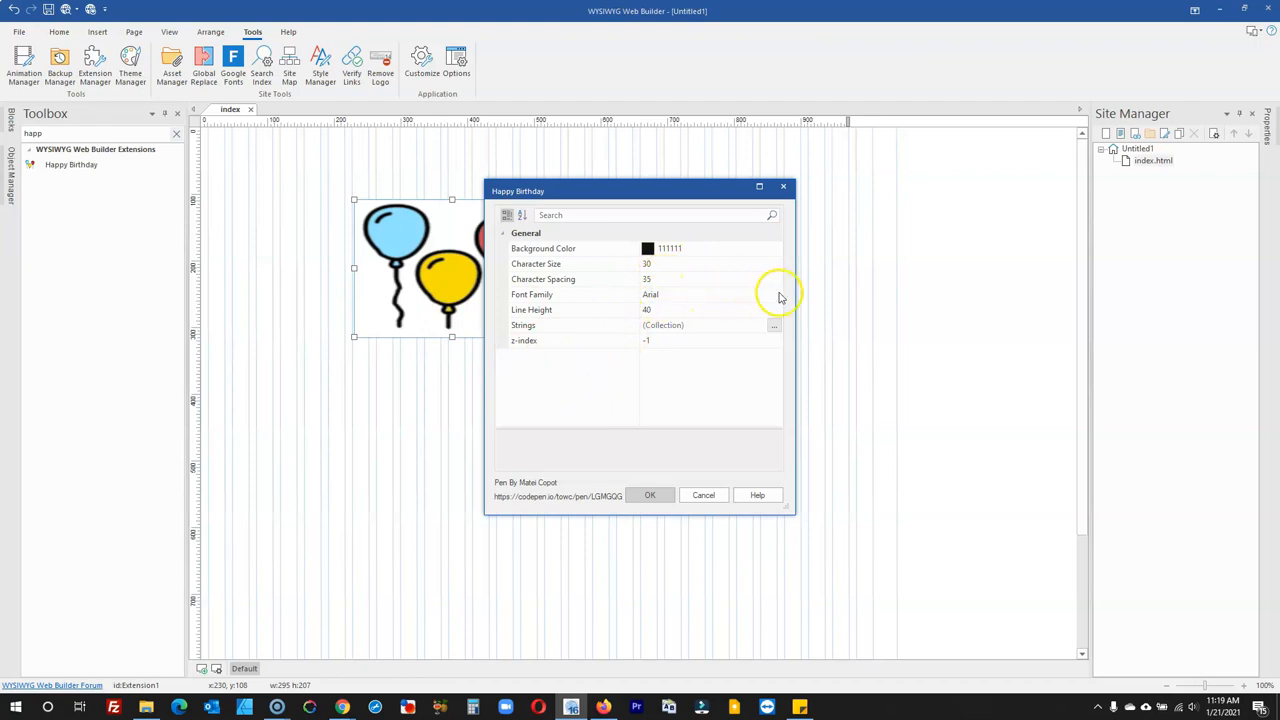
pyautogui.click(570, 294)
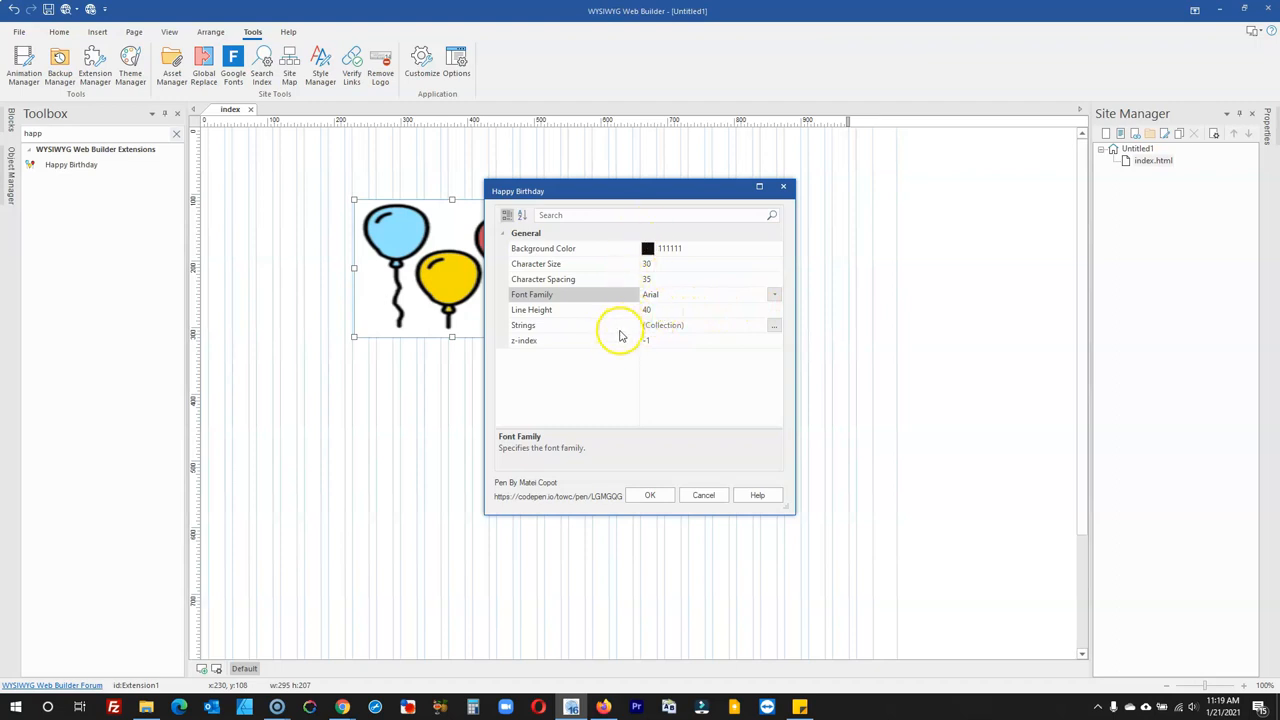
pyautogui.moveTo(607, 307)
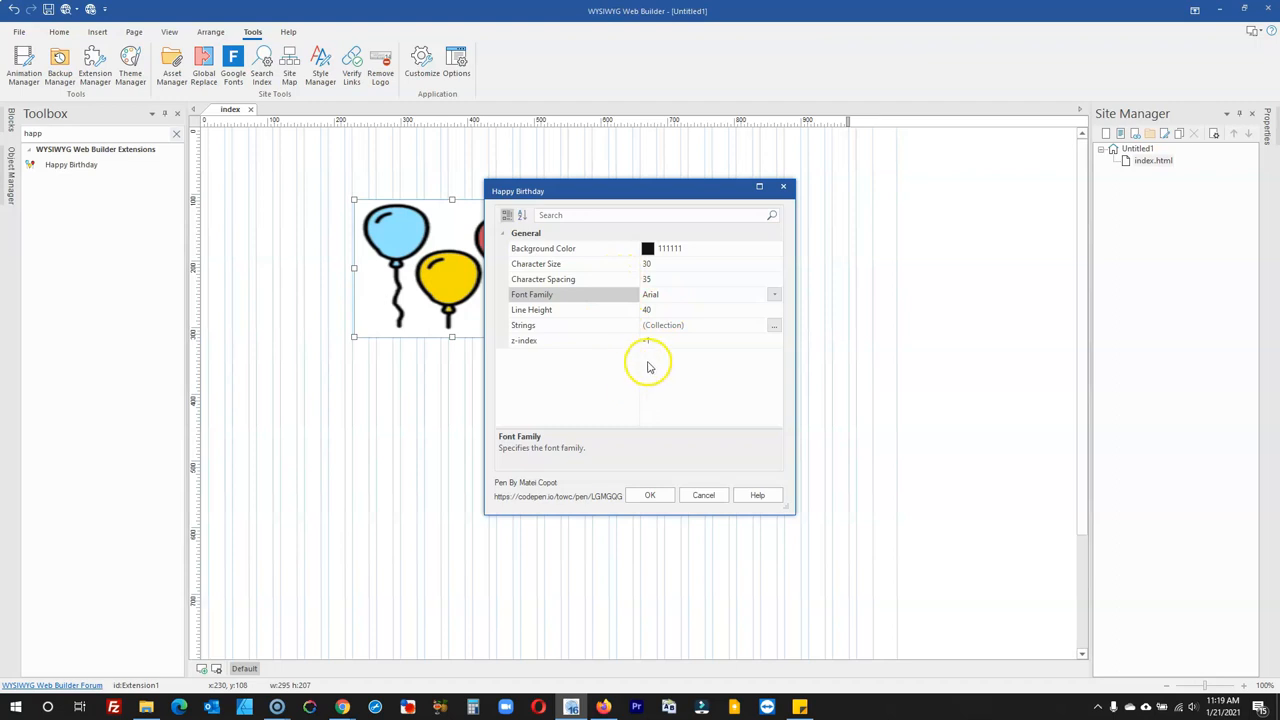
pyautogui.moveTo(655, 325)
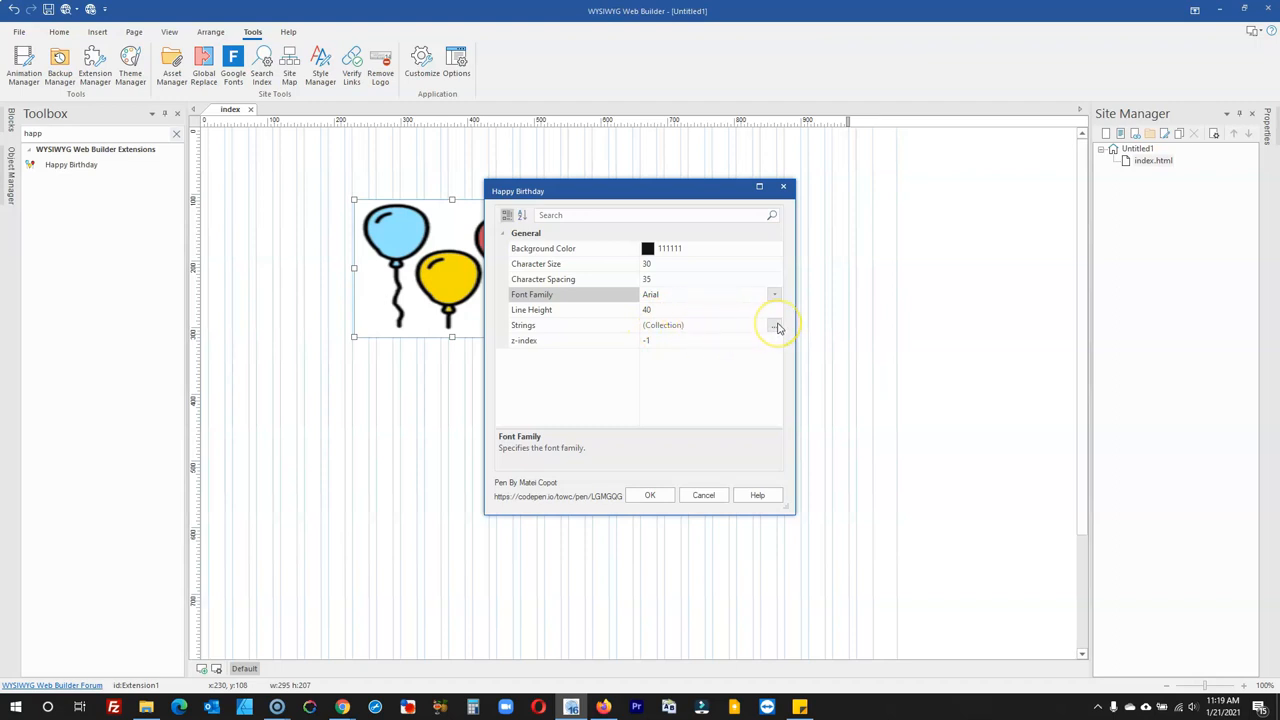
# Step: Review the HAPPY and BIRTHDAY! strings, then close both dialogs without changes
pyautogui.click(774, 325)
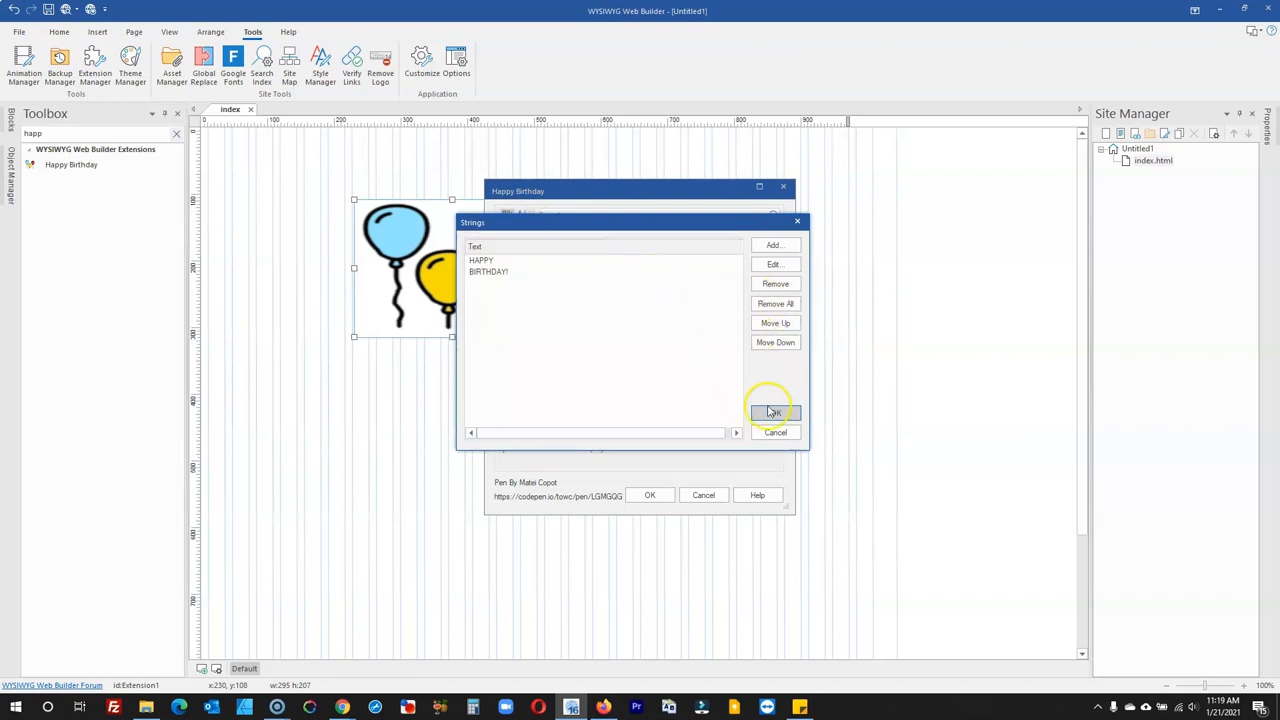
pyautogui.click(772, 412)
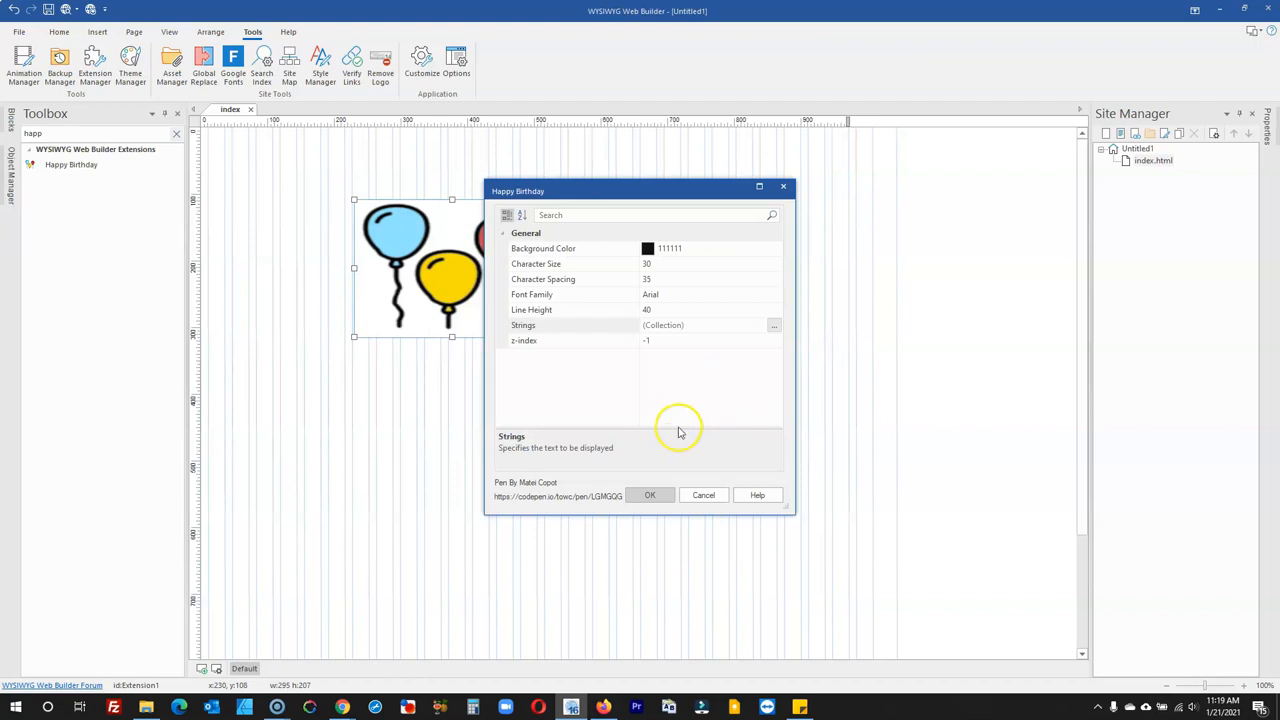
pyautogui.click(649, 495)
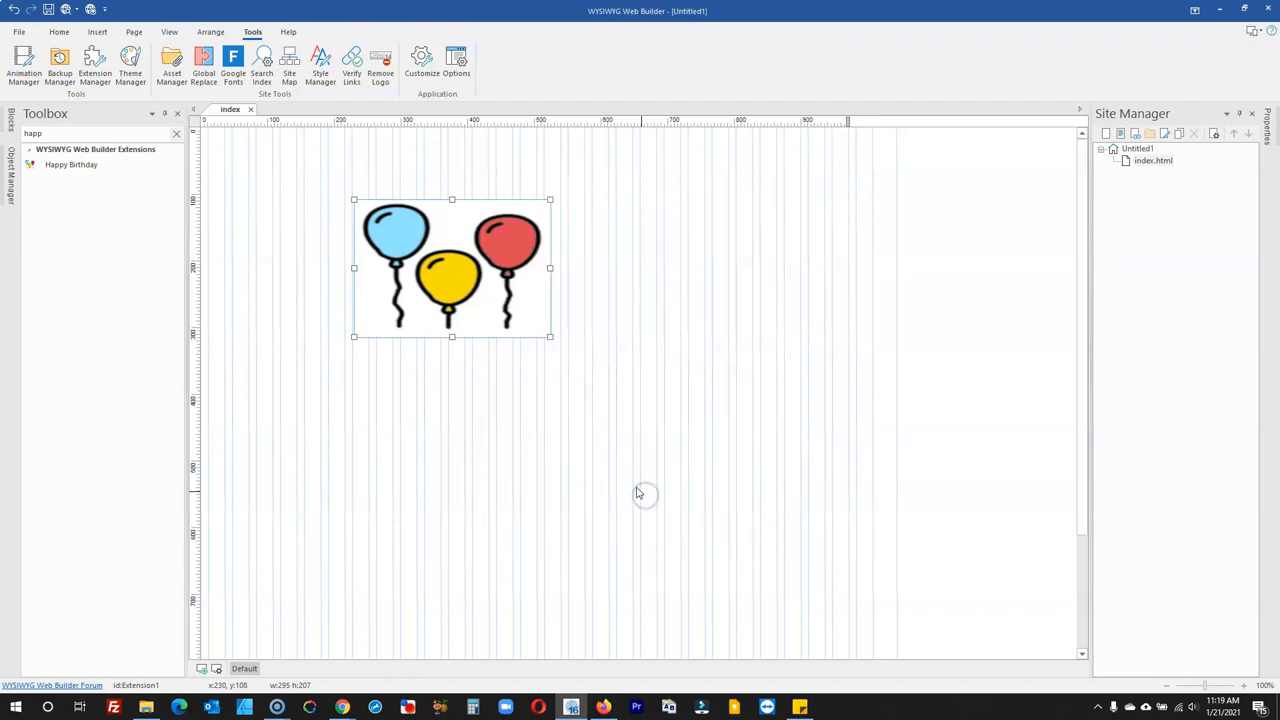
# Step: Preview the page in Firefox to watch the HAPPY BIRTHDAY! animation
pyautogui.click(63, 10)
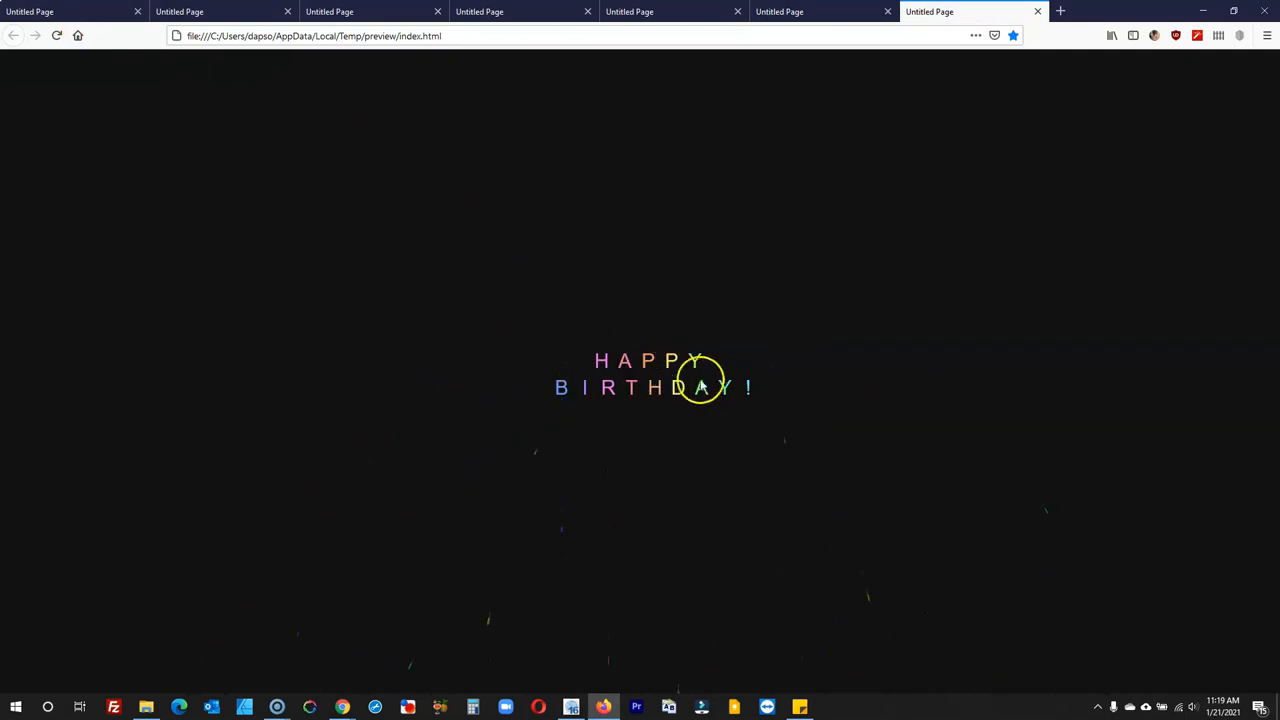
pyautogui.moveTo(628, 335)
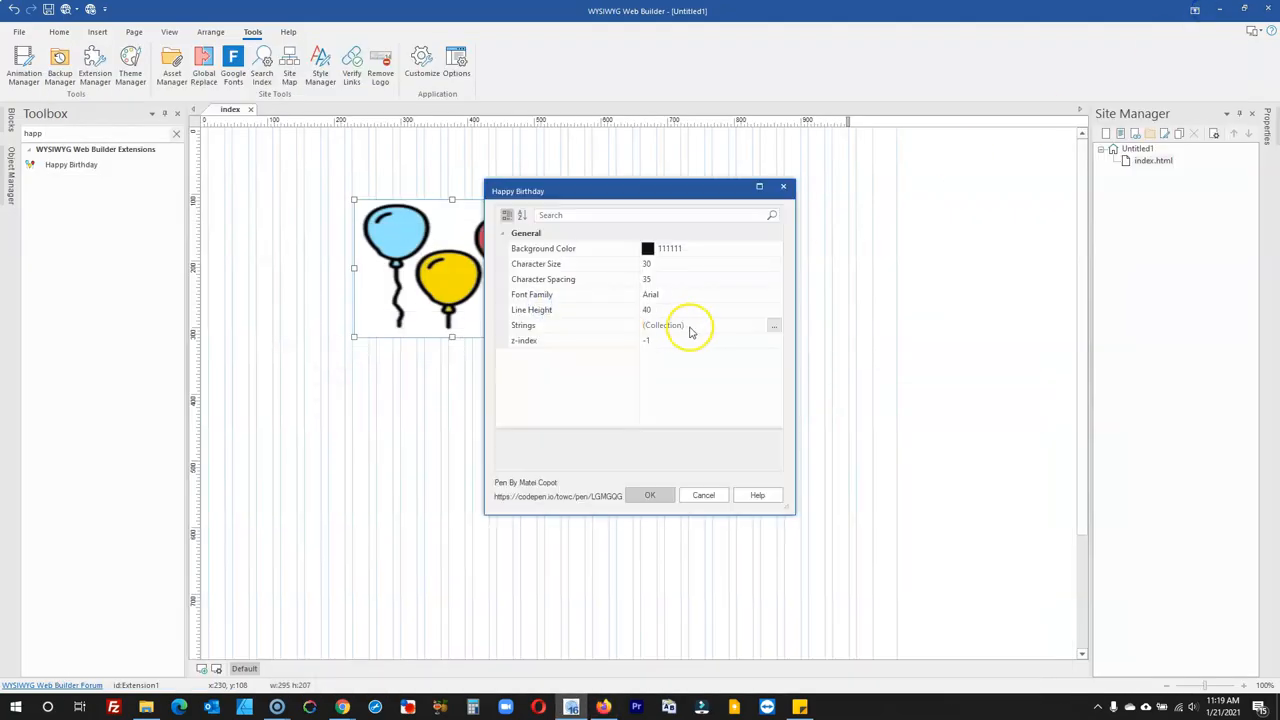
# Step: Change the two strings to MERRY and CHRISTMAS! and confirm the Strings list
pyautogui.click(774, 325)
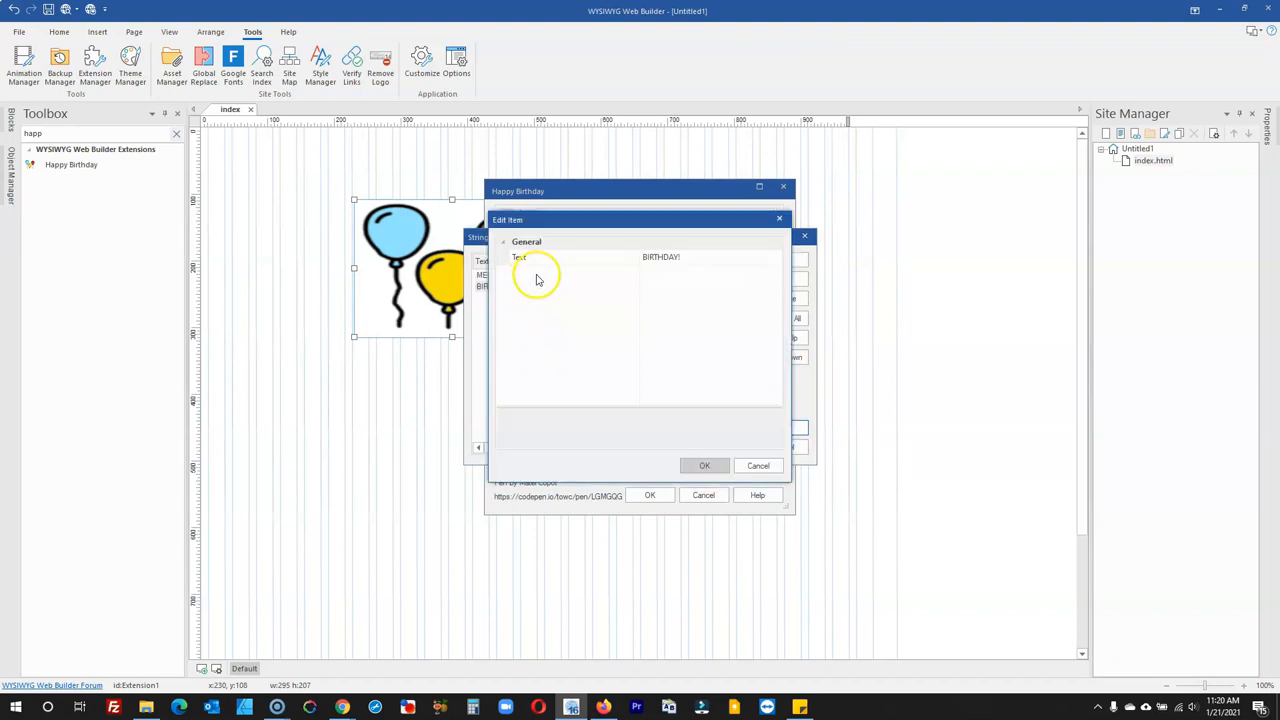
pyautogui.write('CHRISTMAS!')
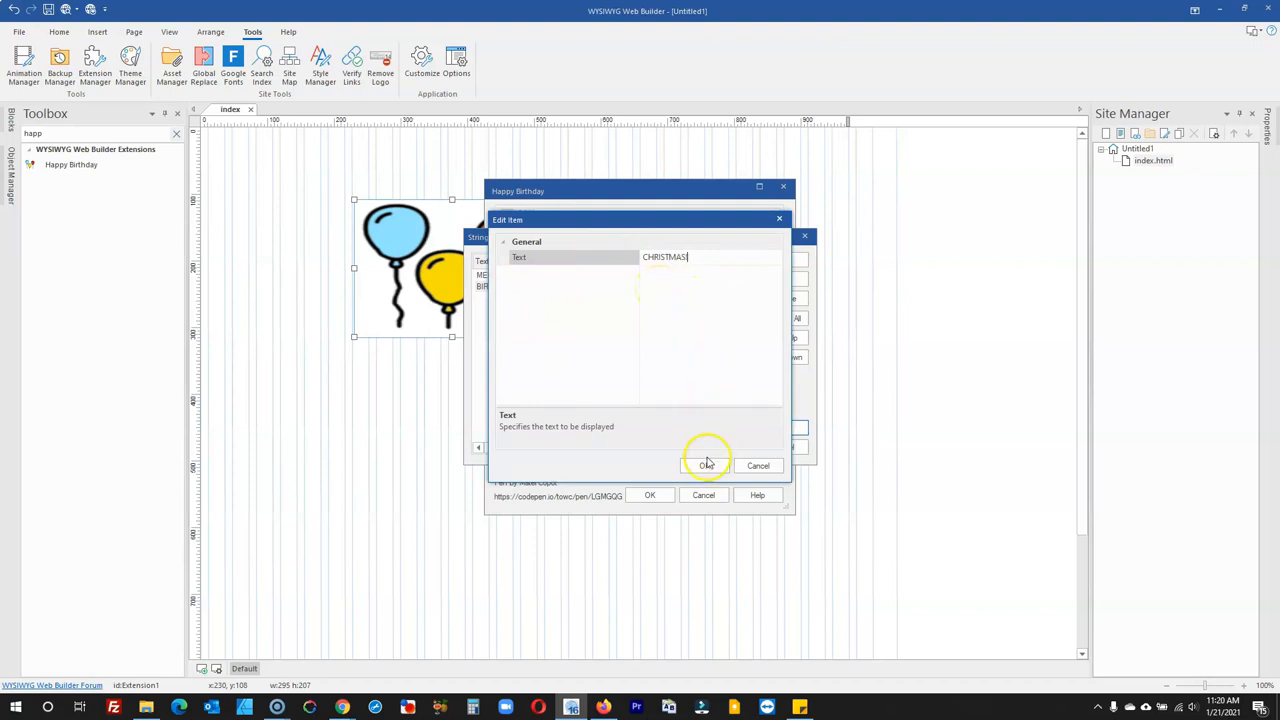
pyautogui.click(707, 464)
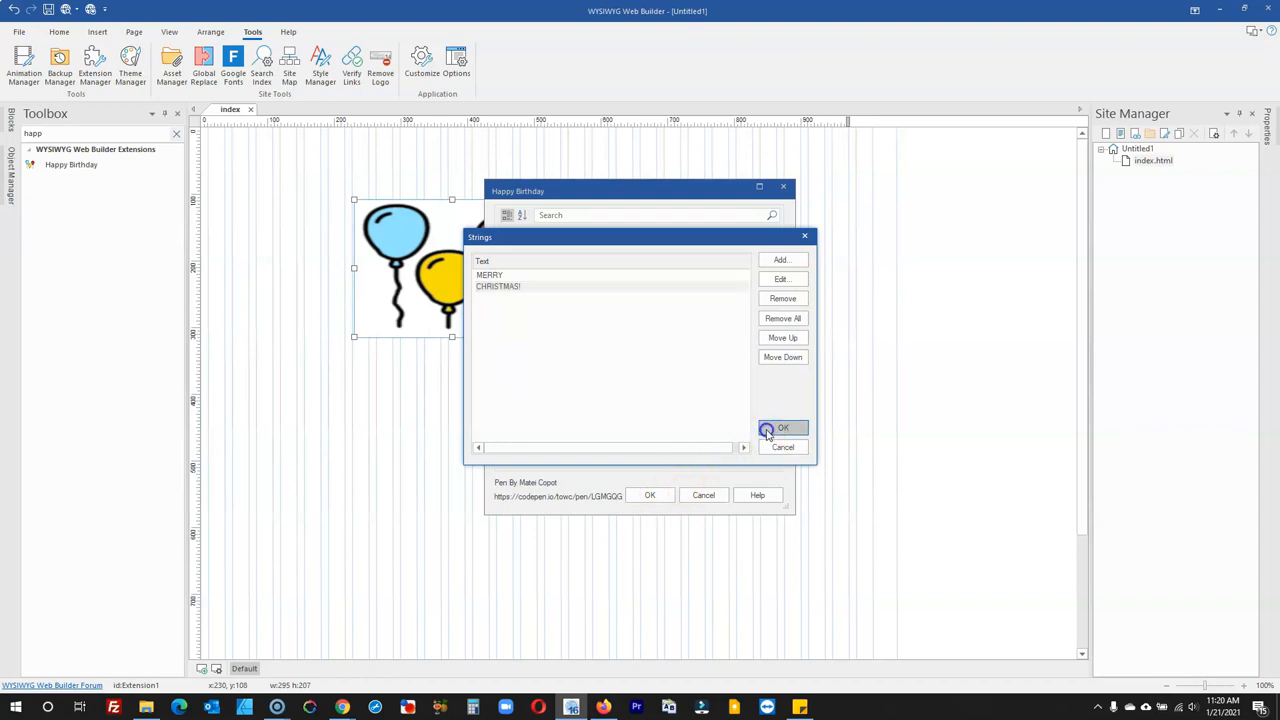
pyautogui.click(783, 428)
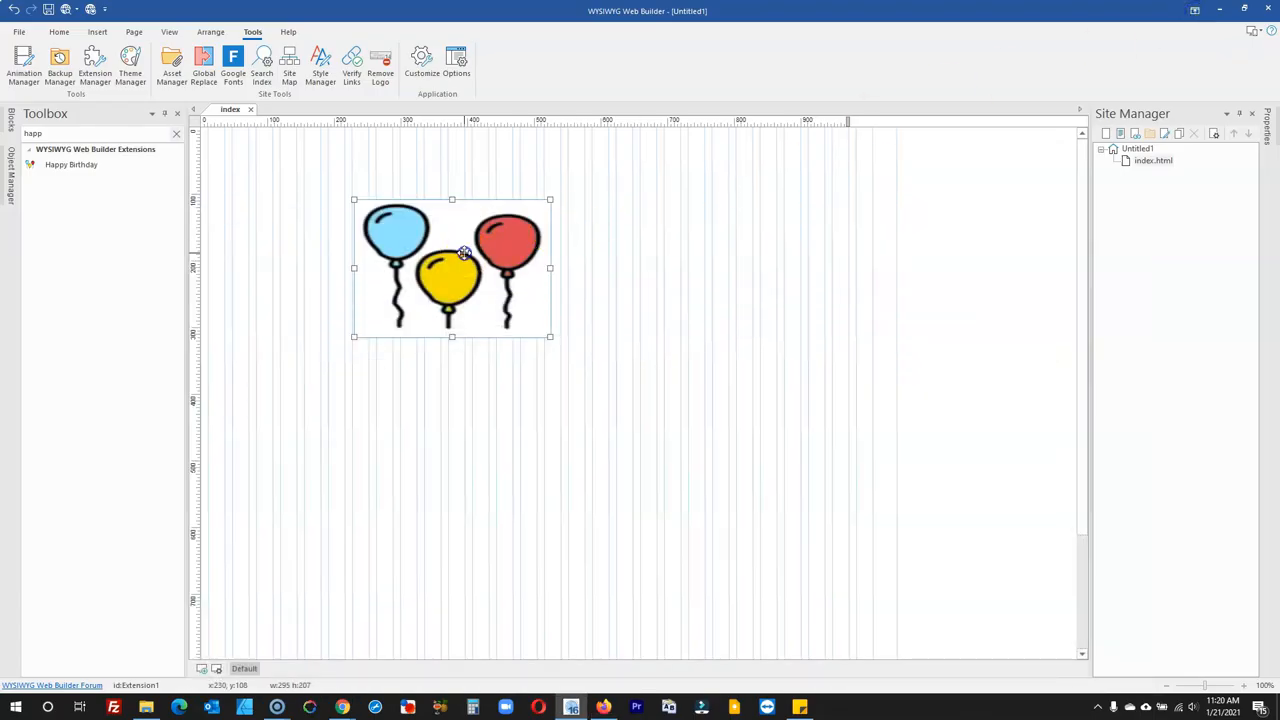
pyautogui.doubleClick(450, 267)
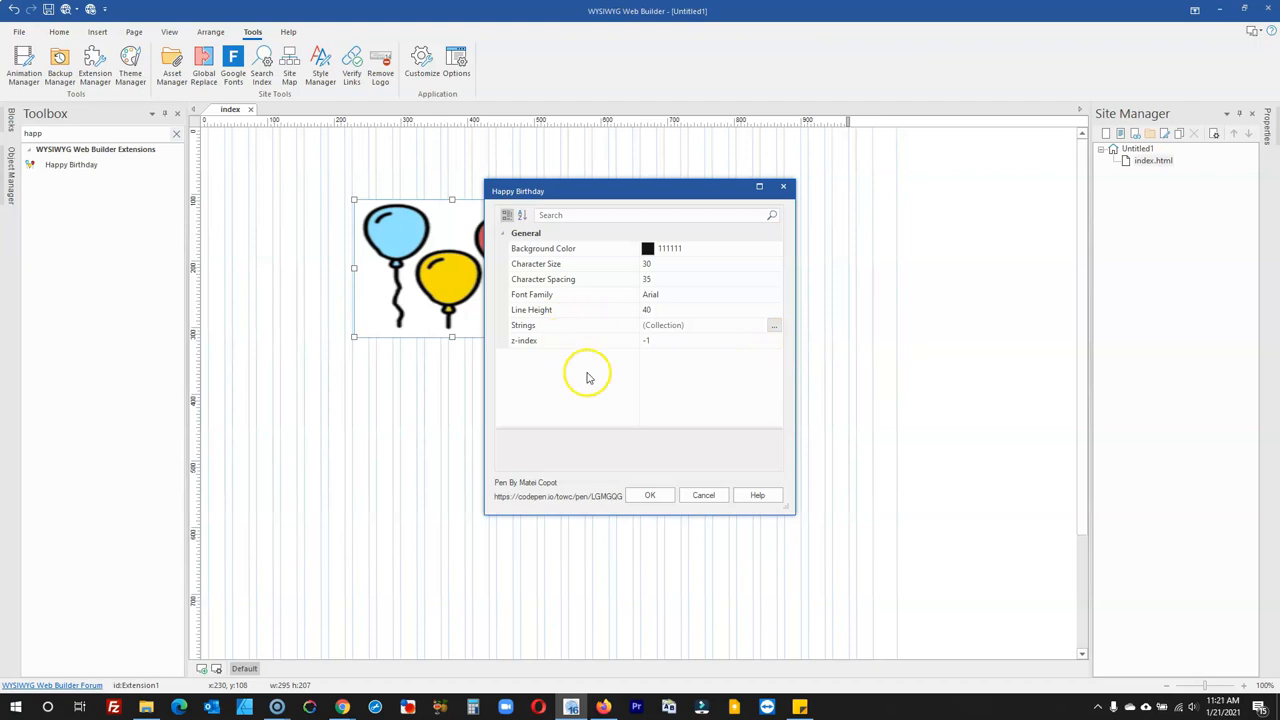
pyautogui.moveTo(562, 345)
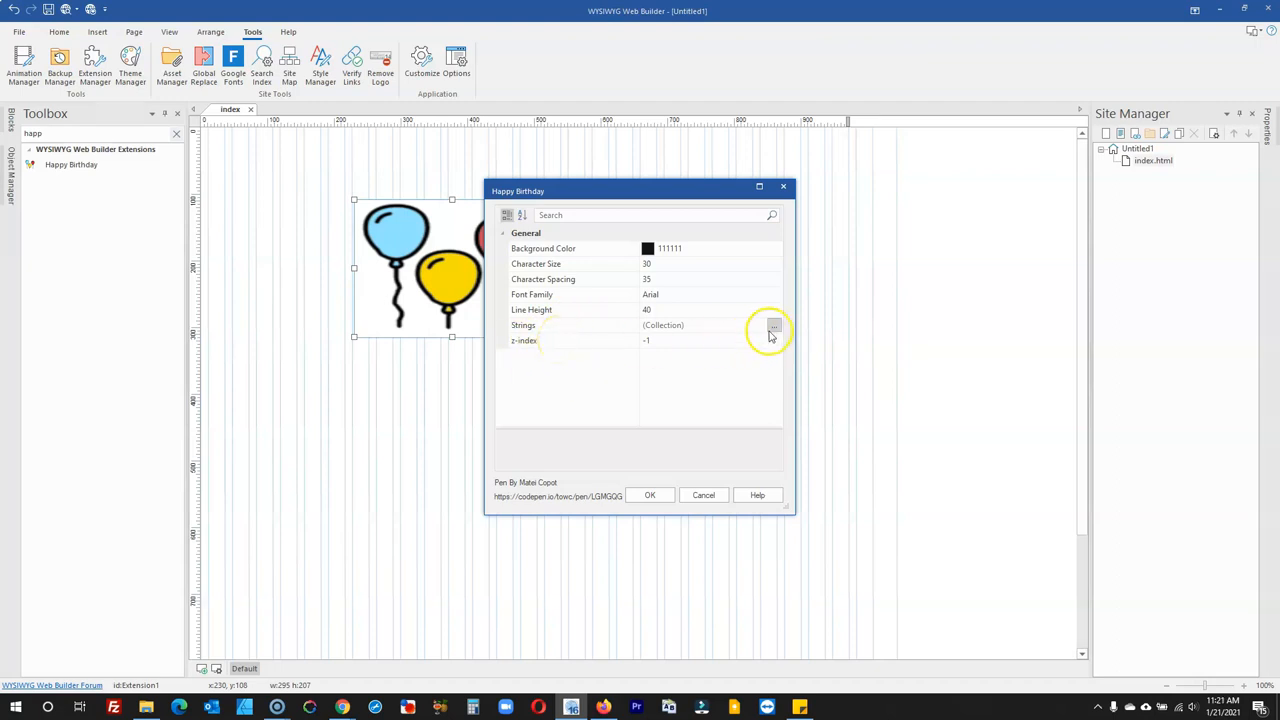
pyautogui.click(773, 325)
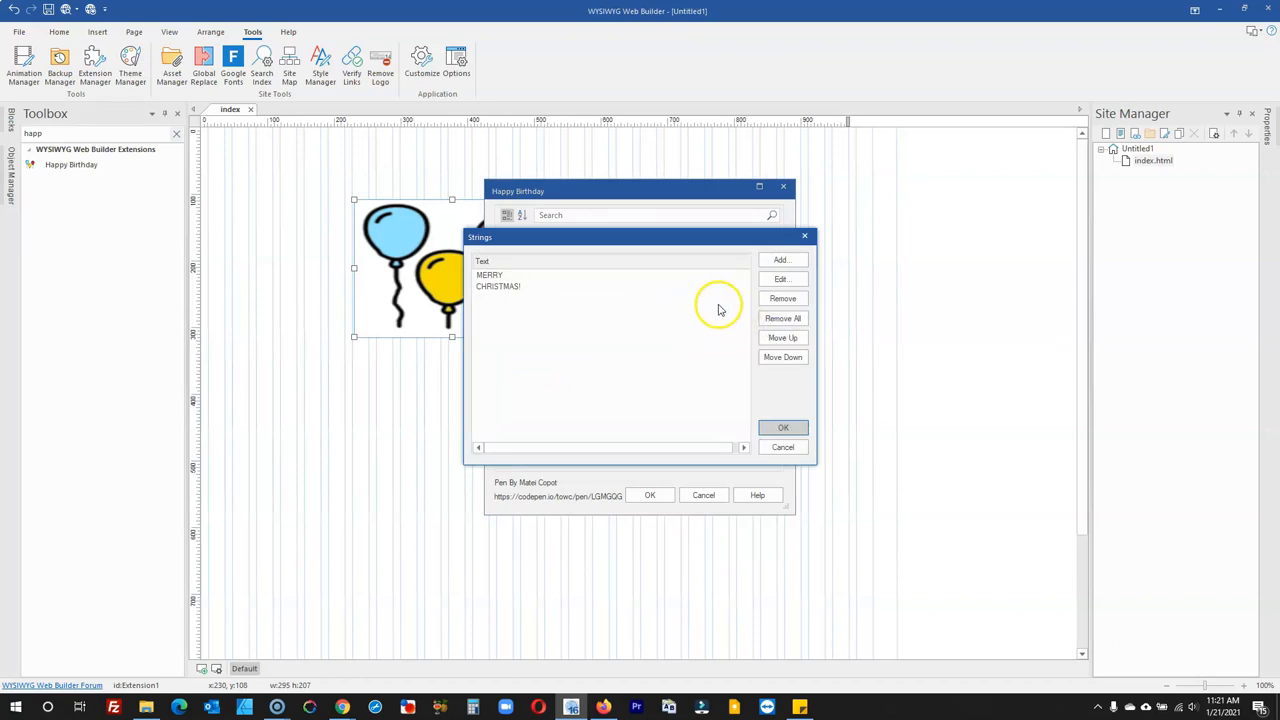
pyautogui.moveTo(703, 283)
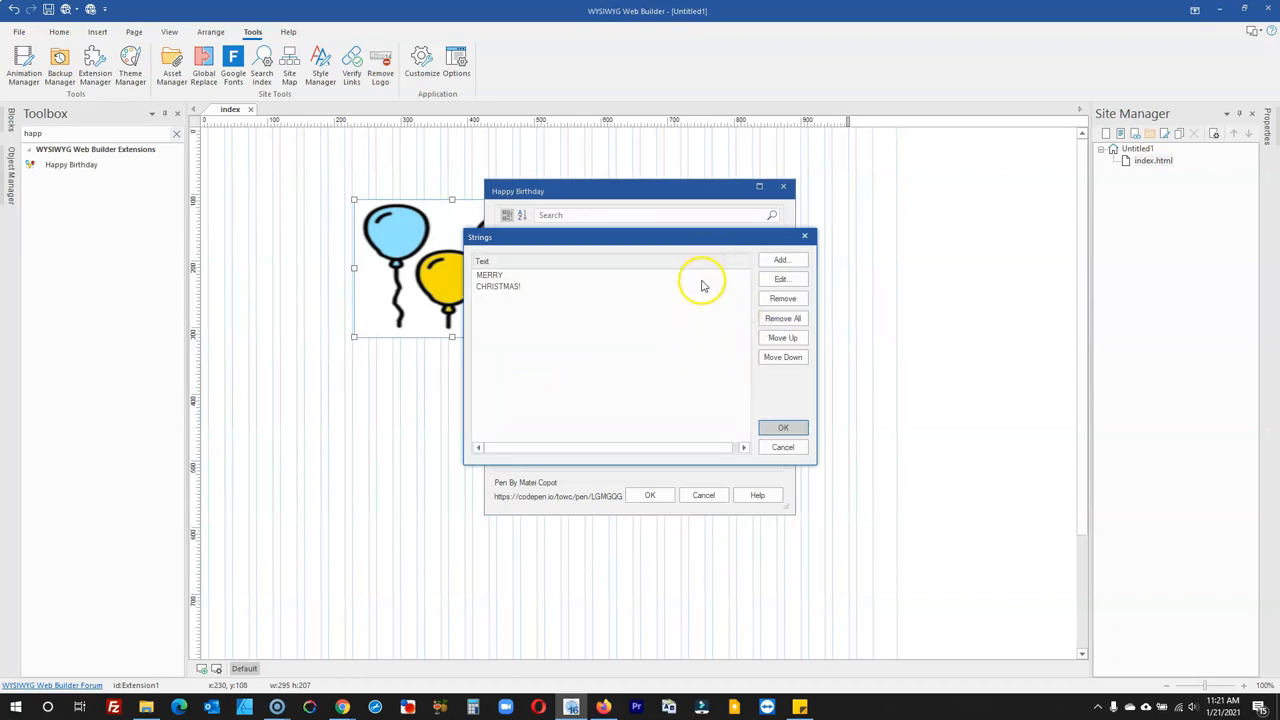
pyautogui.moveTo(702, 294)
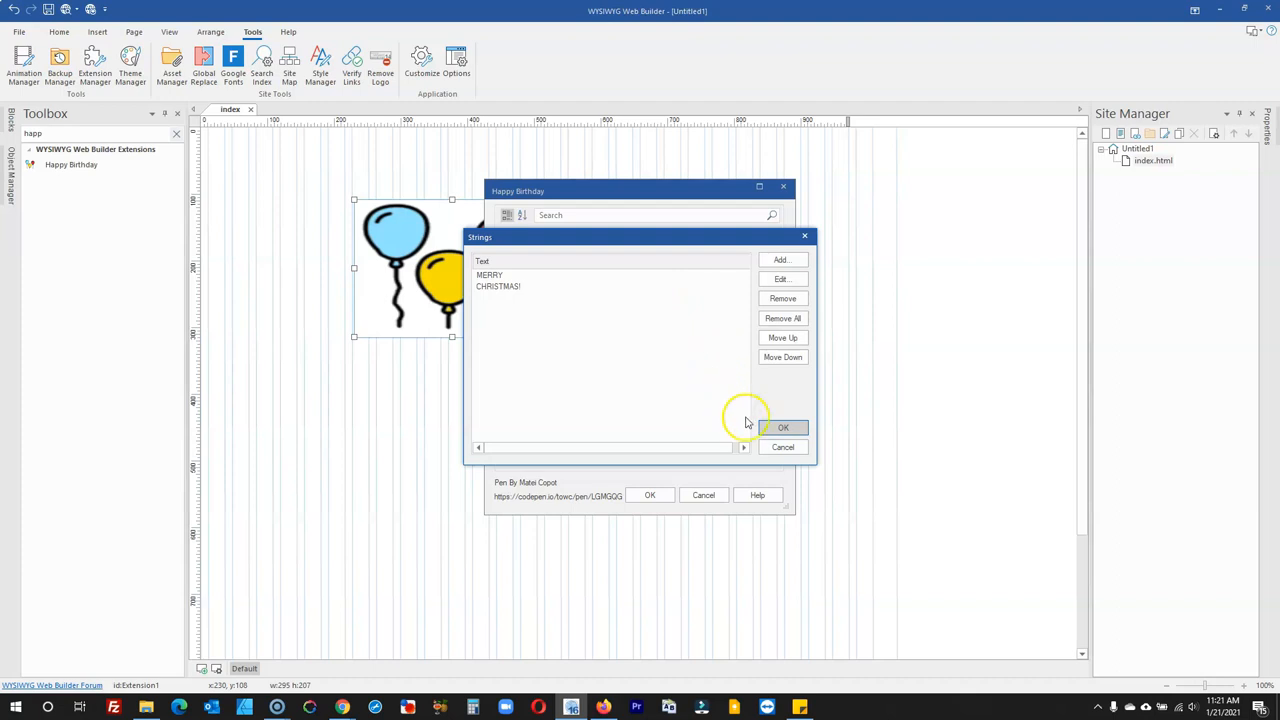
pyautogui.click(783, 427)
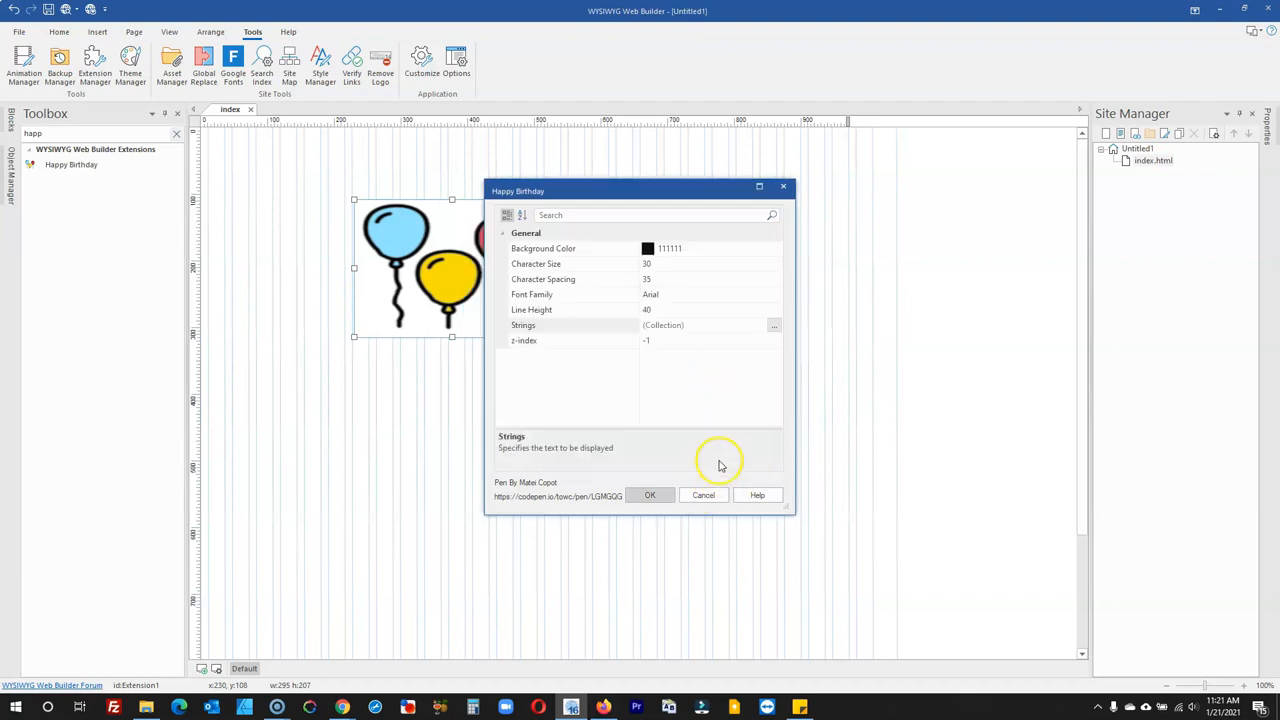